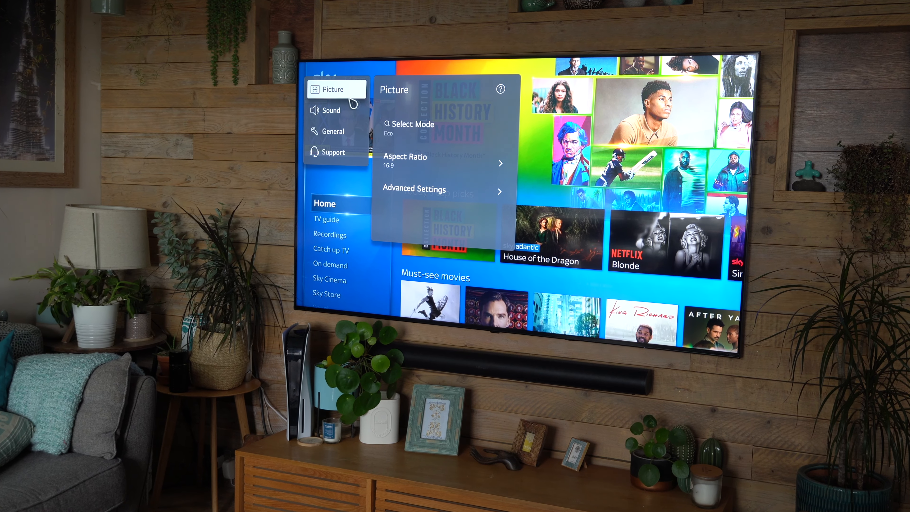
pyautogui.moveTo(331, 132)
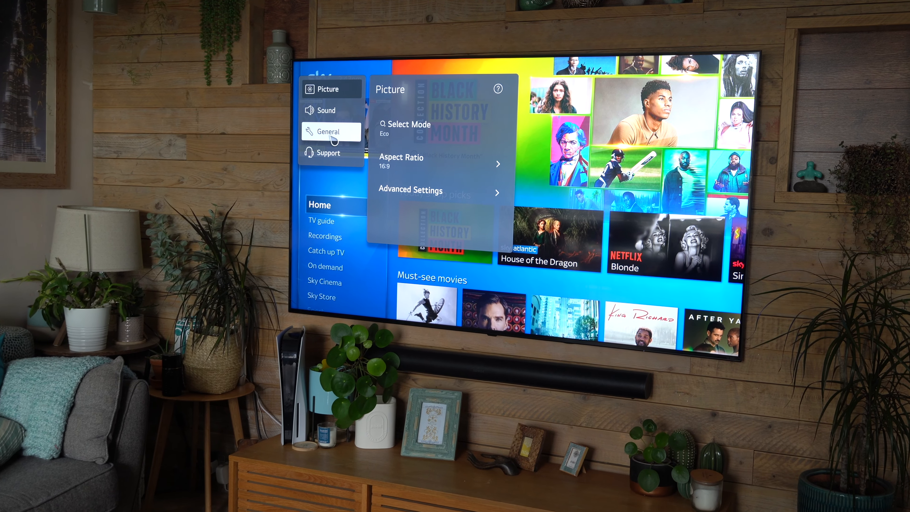
# - Set General > Energy Saving > Energy Saving Step to Off
pyautogui.click(329, 132)
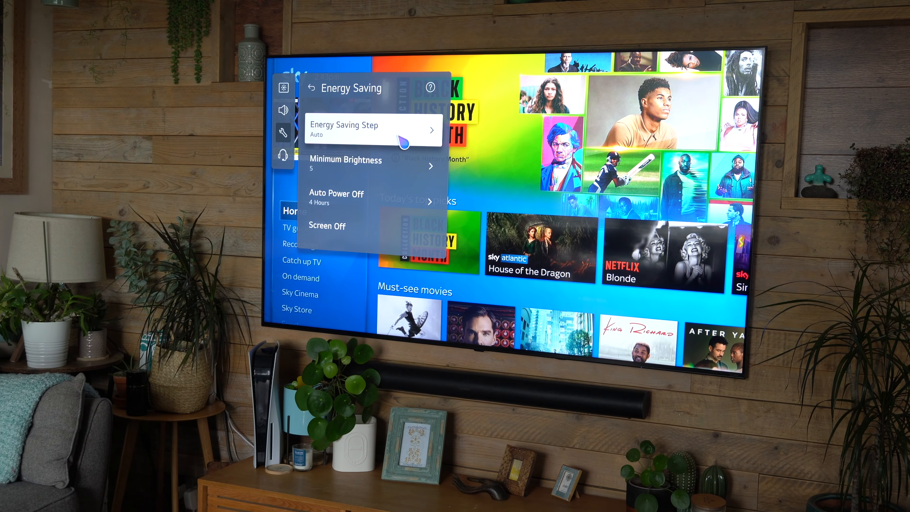
pyautogui.click(371, 129)
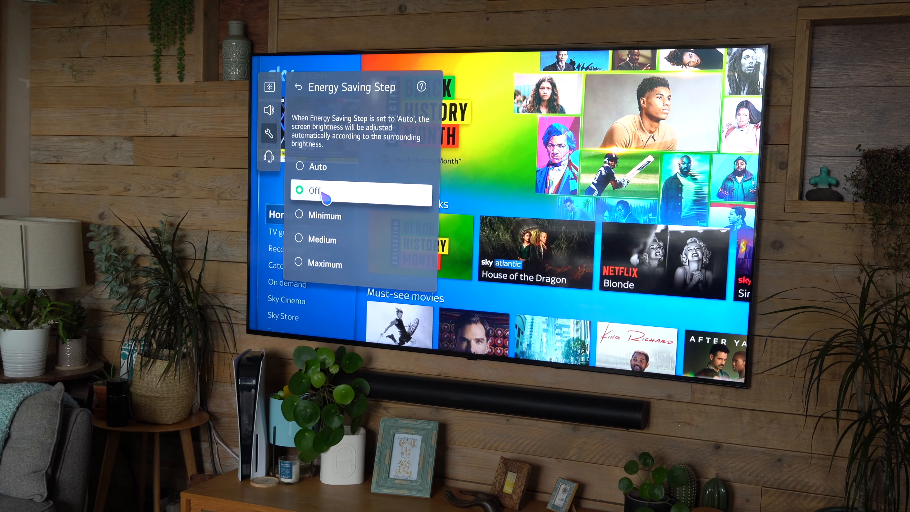
pyautogui.click(315, 190)
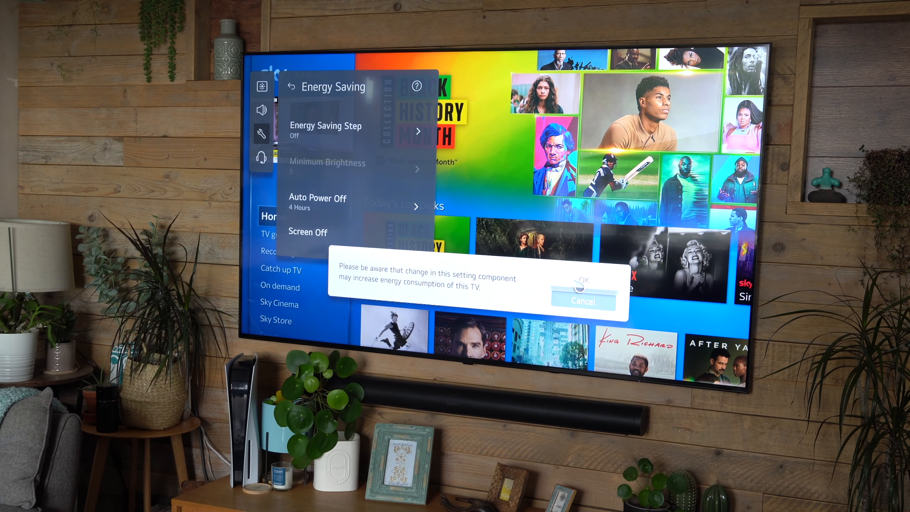
# - Confirm the energy warning, set Picture mode to Expert (Bright space, daytime), and begin editing the home app list
pyautogui.click(582, 300)
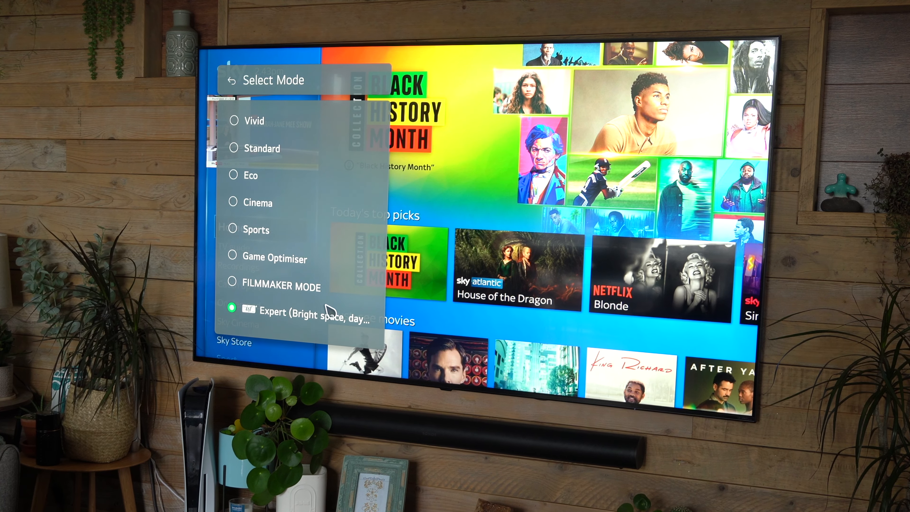
pyautogui.click(232, 79)
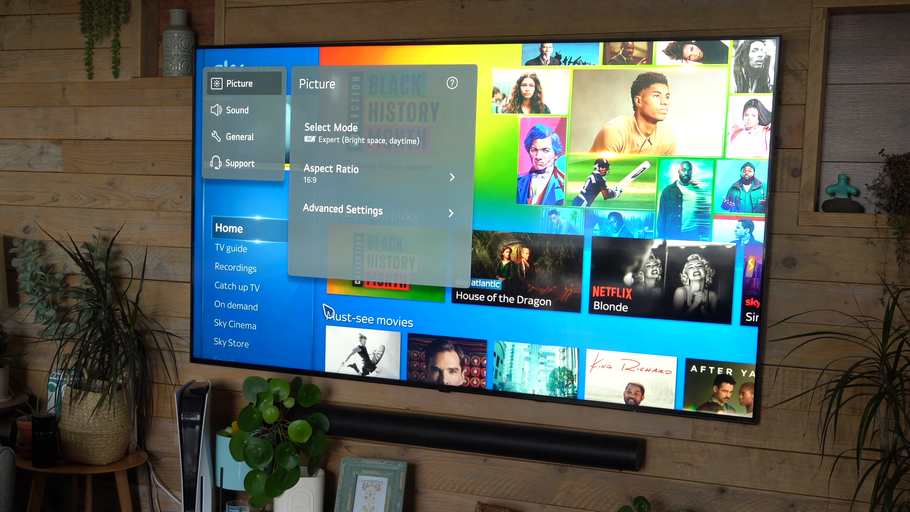
pyautogui.click(330, 134)
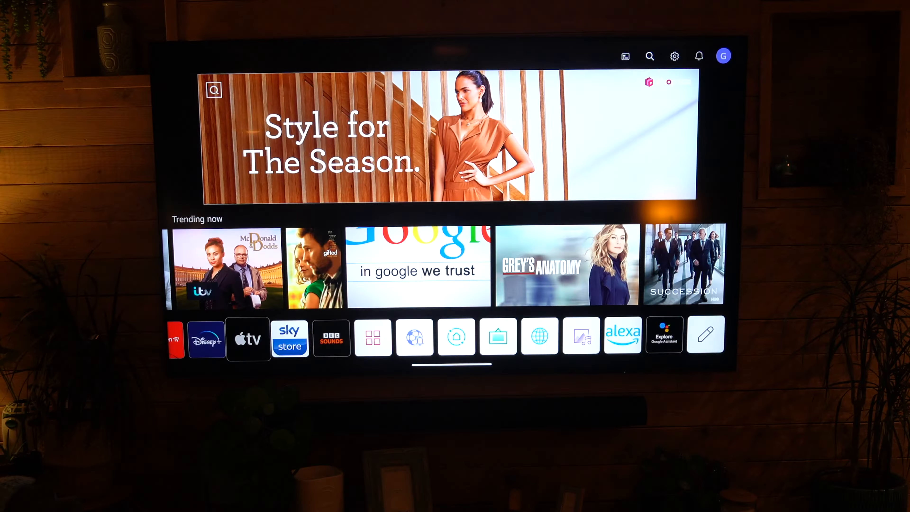
pyautogui.click(705, 334)
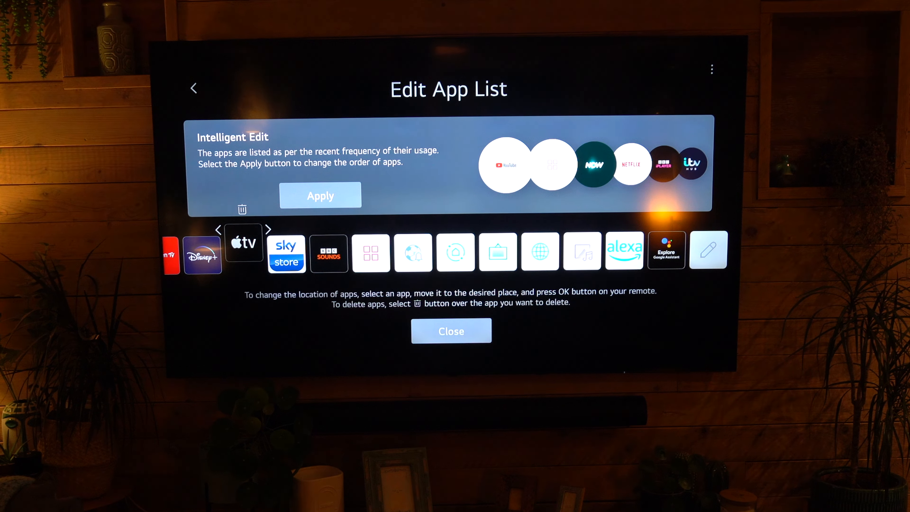